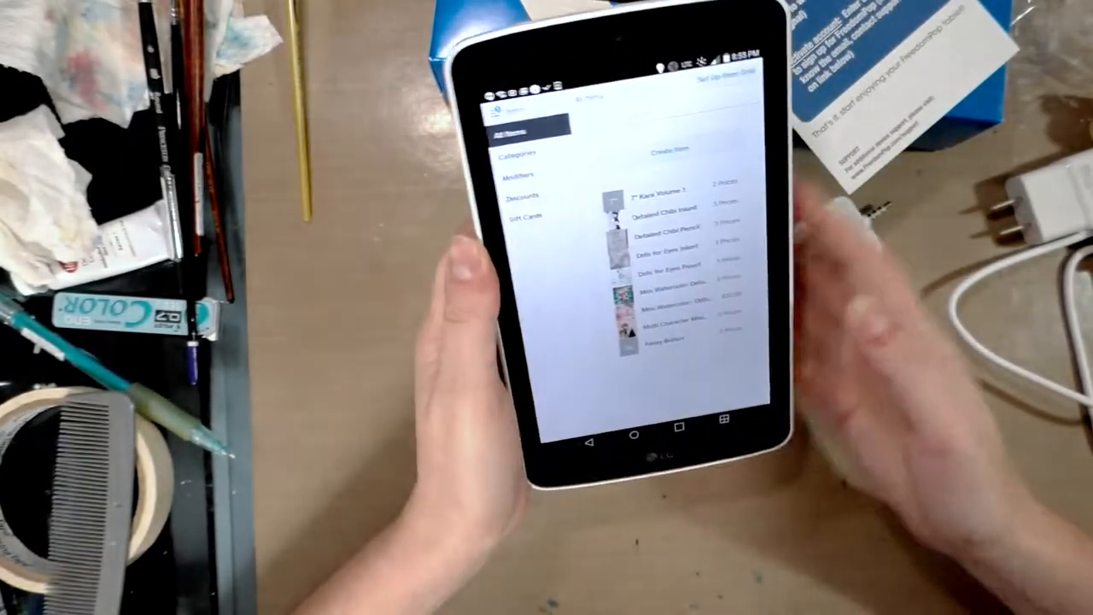
Step: Show the Modifiers section of the item library, which has no modifier sets yet
left_click(530, 159)
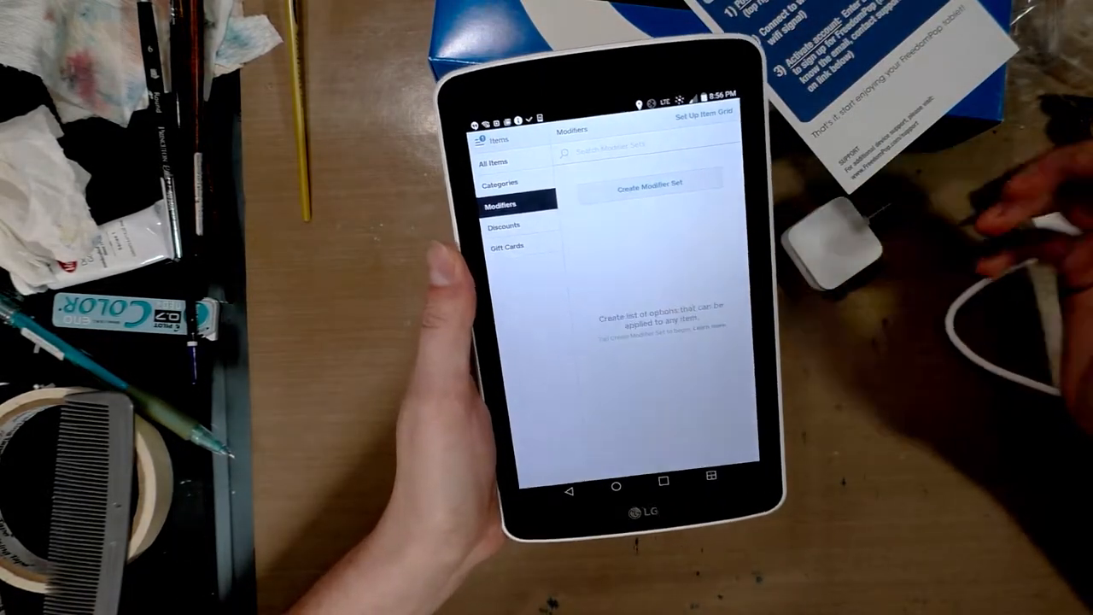
left_click(505, 224)
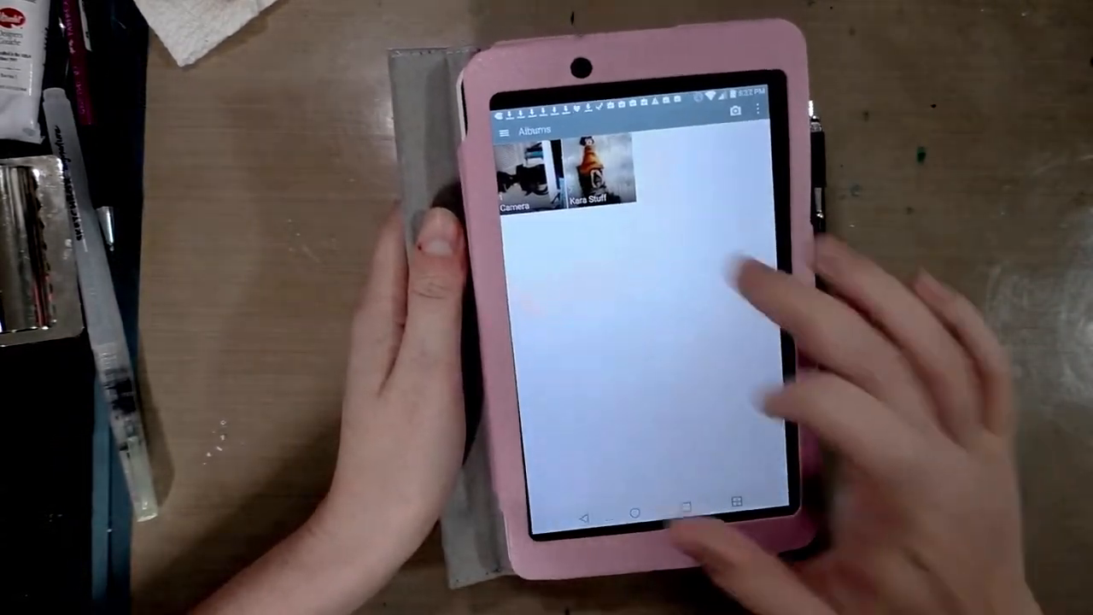
Step: Leave Gallery for Square's register grid of artwork tiles and Discounts
left_click(598, 166)
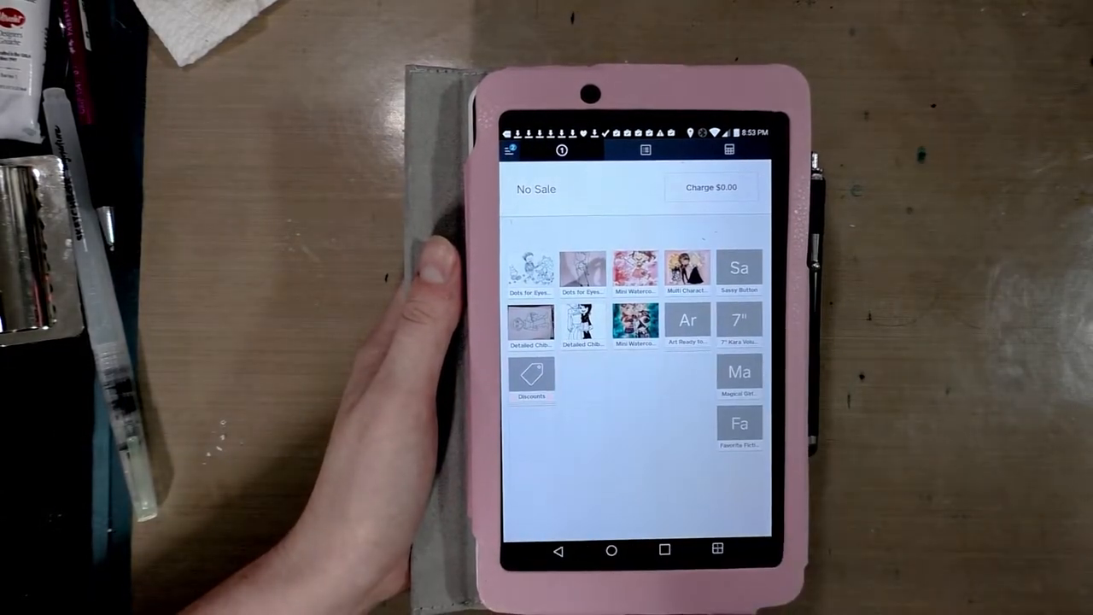
Step: Review the three saved discounts, close them, and return to the home screen
left_click(530, 375)
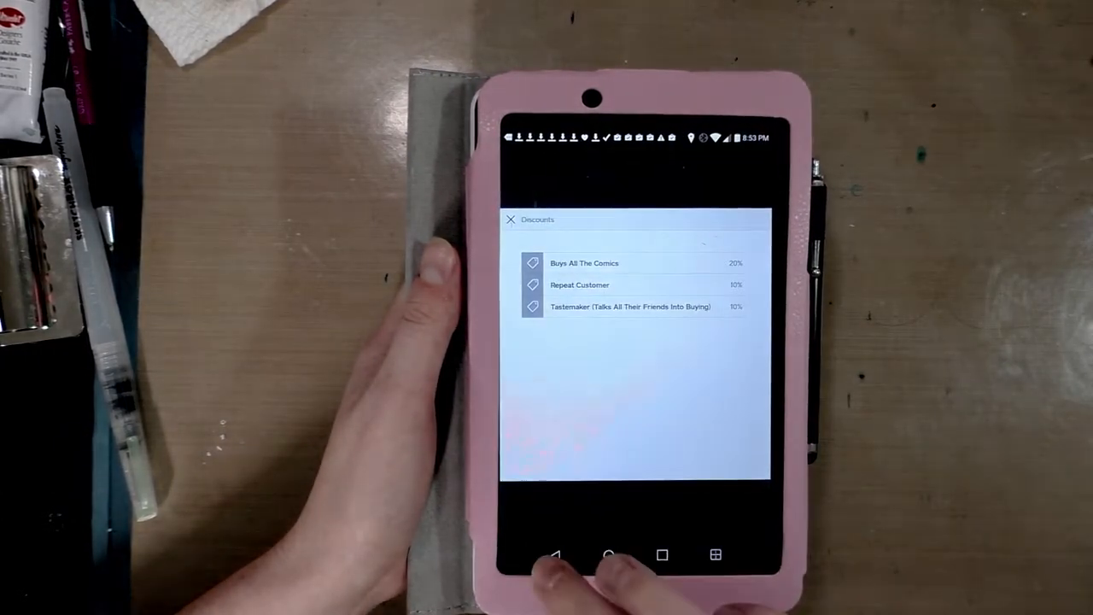
left_click(510, 219)
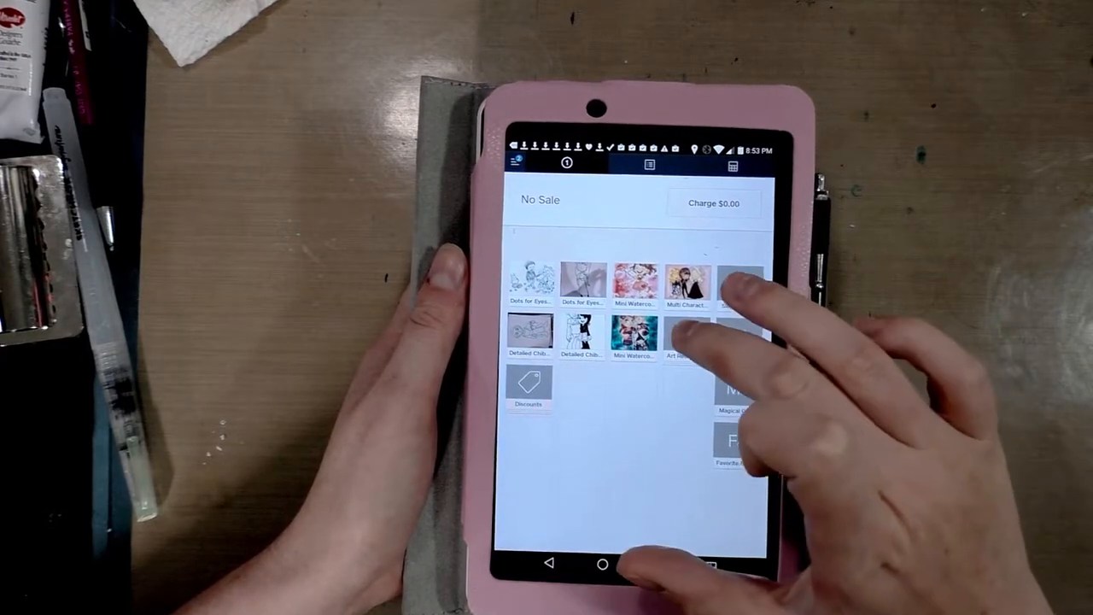
left_click(679, 333)
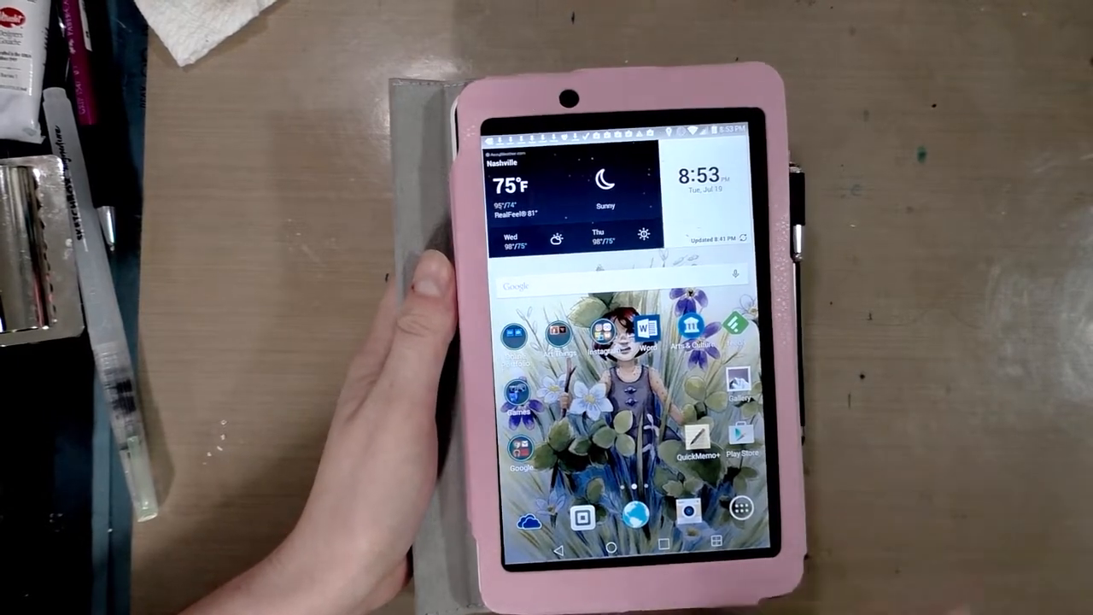
left_click(556, 333)
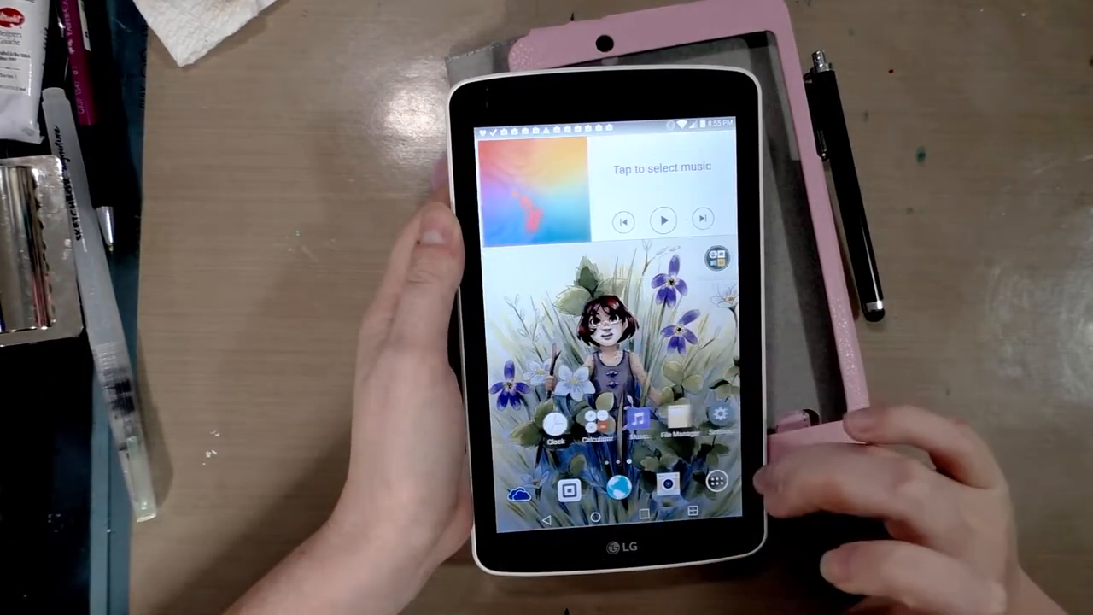
Step: Select the Commission Examples and Kara Chapter 5 folders on the SD card for copying
left_click(678, 427)
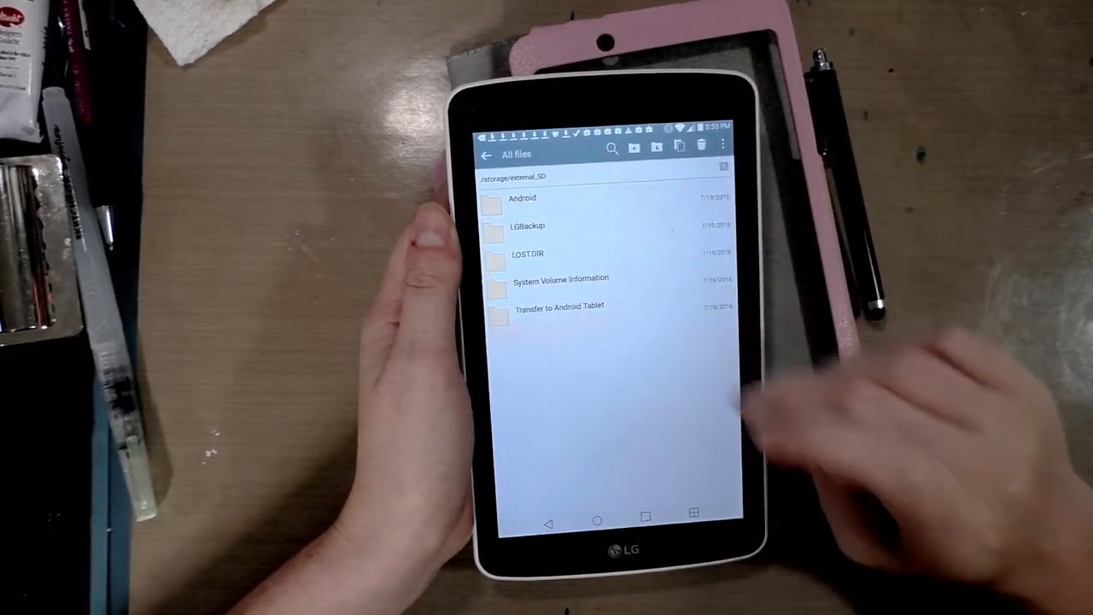
left_click(560, 306)
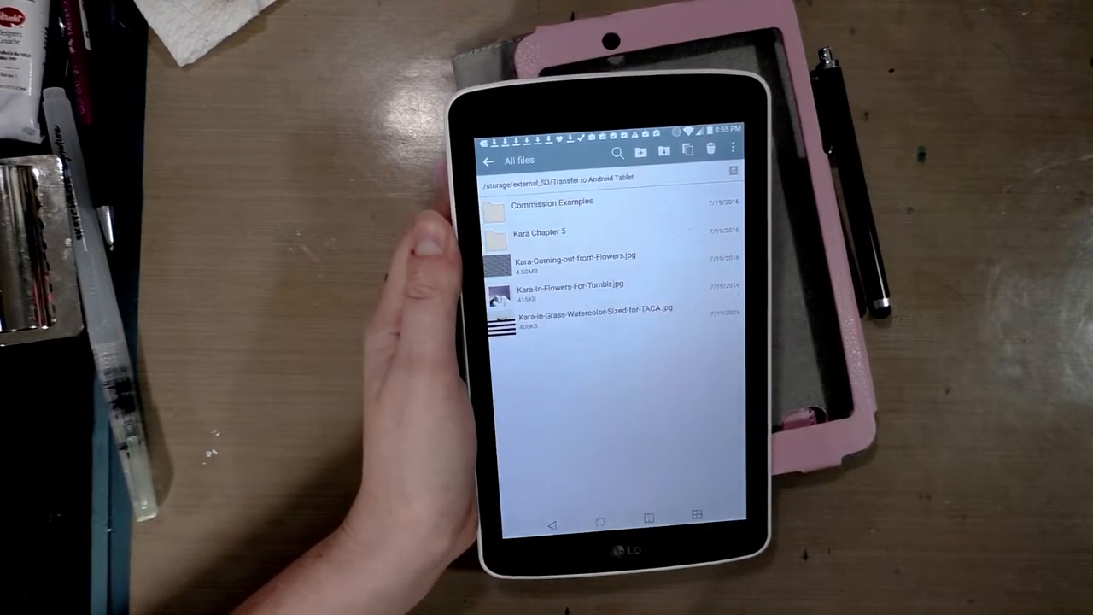
left_click(539, 232)
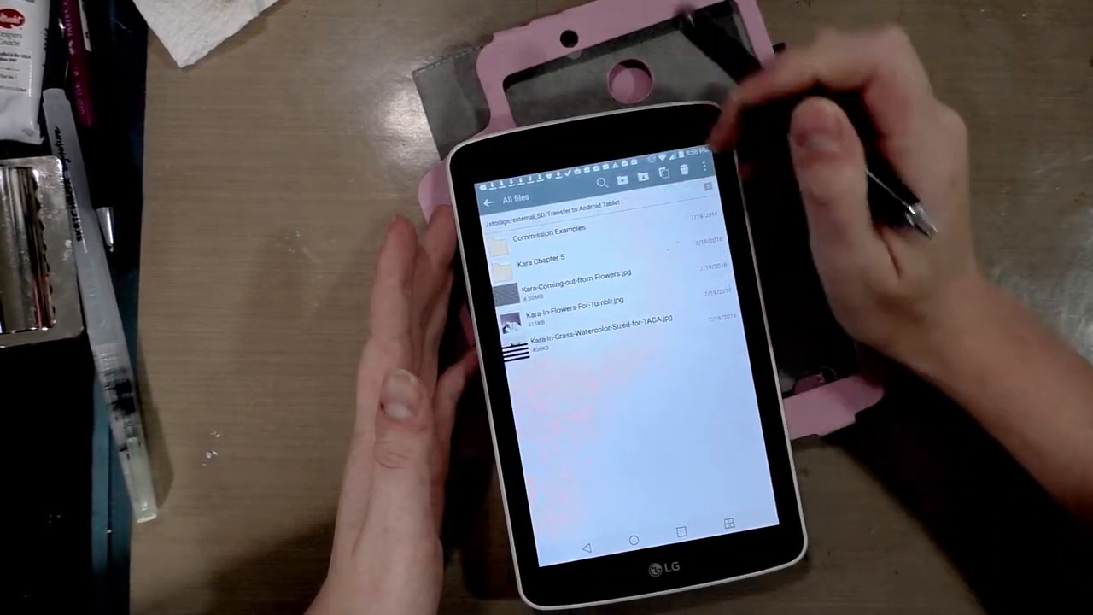
left_click(702, 168)
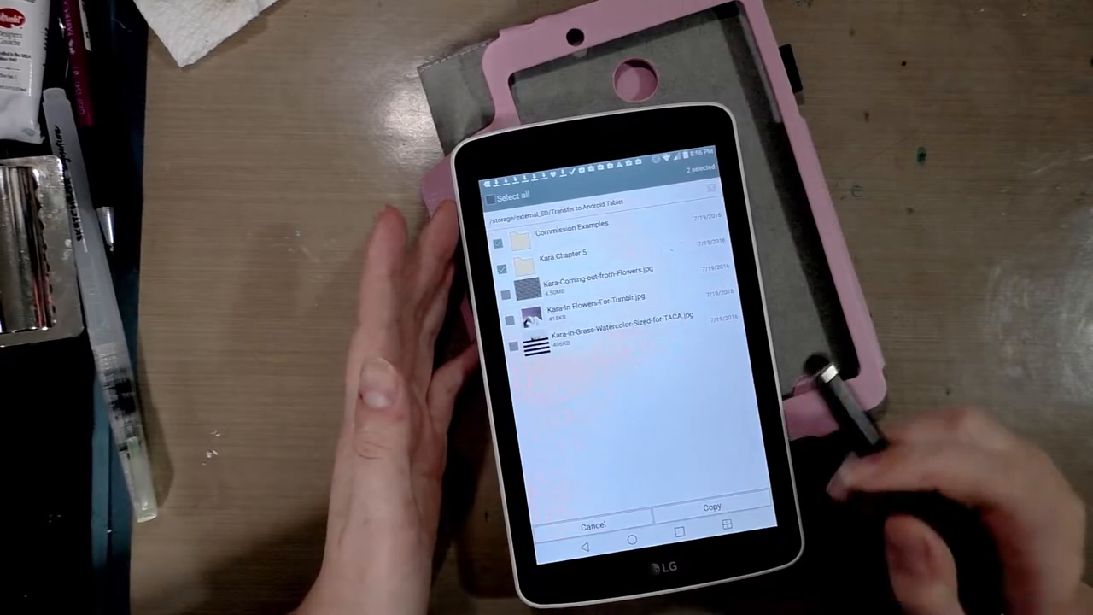
Step: Copy both folders into the internal storage Gallery folder beside Kara Stuff
left_click(715, 508)
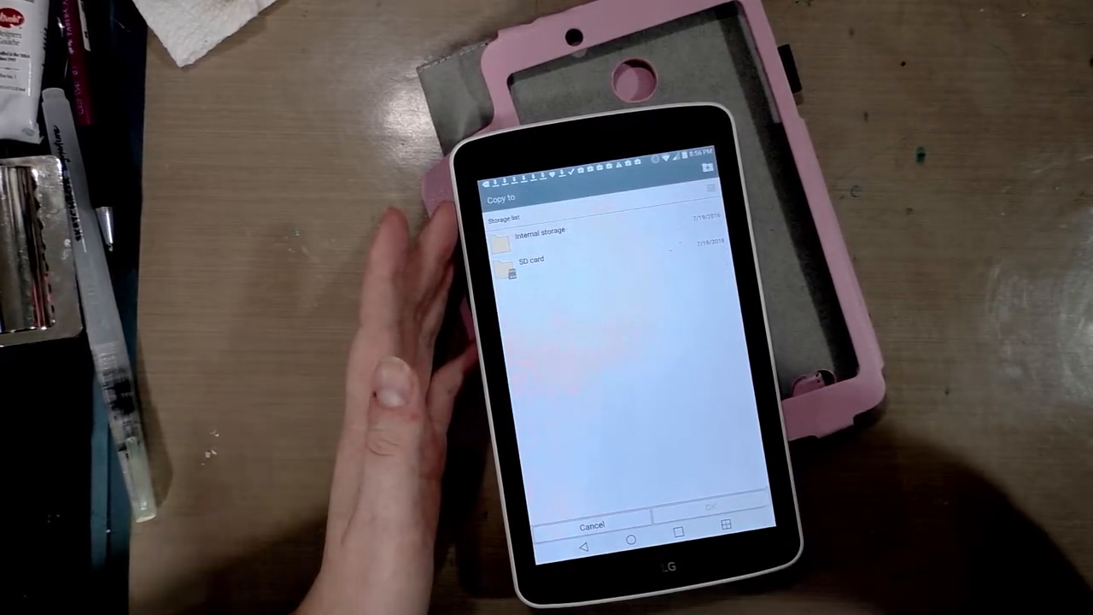
left_click(538, 231)
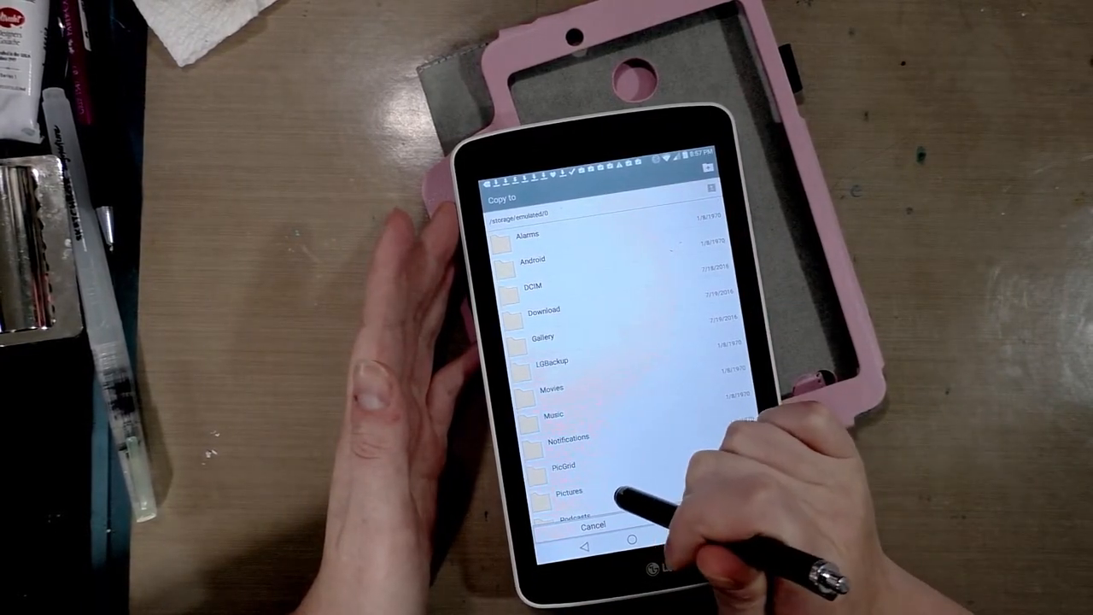
left_click(541, 337)
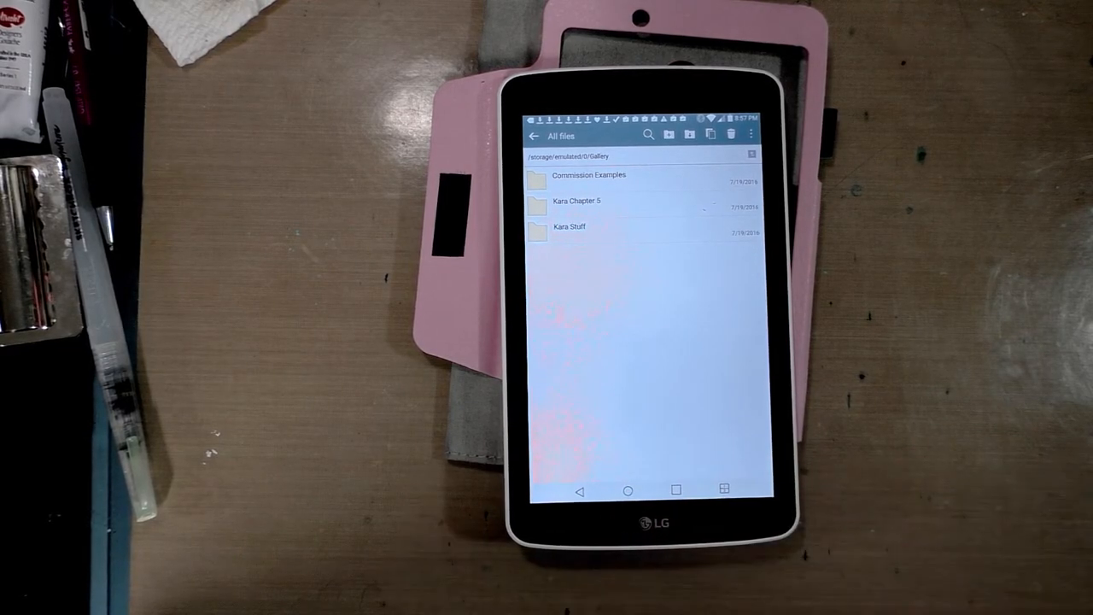
Step: Switch to Gallery to see the Commission Examples and Kara Chapter 5 albums
left_click(628, 490)
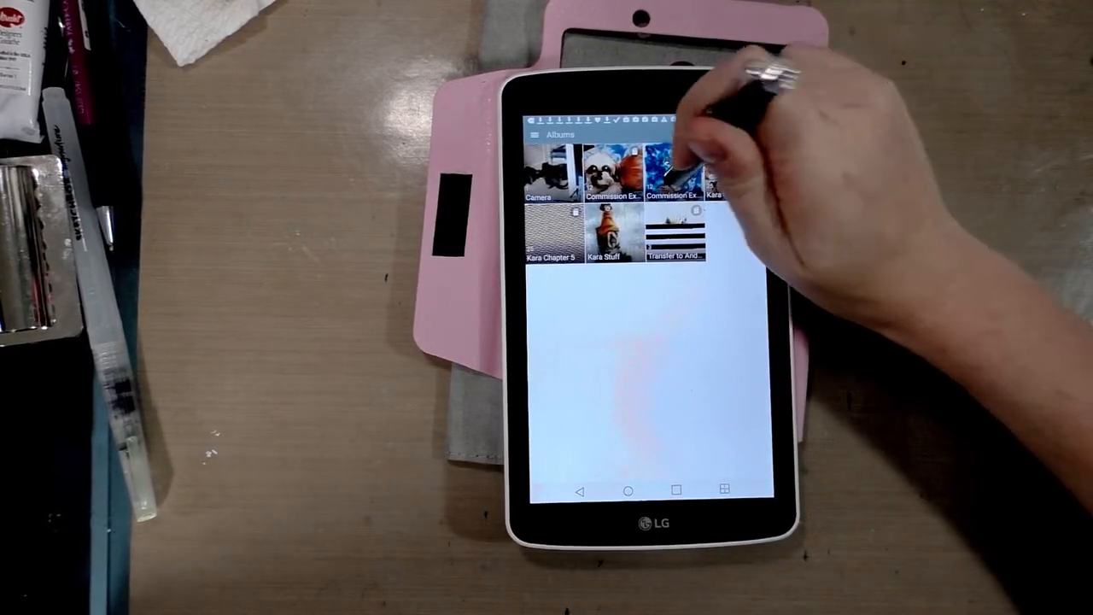
Step: Browse the Kara Chapter 5 comic pages, then open the Albums overflow menu
left_click(674, 170)
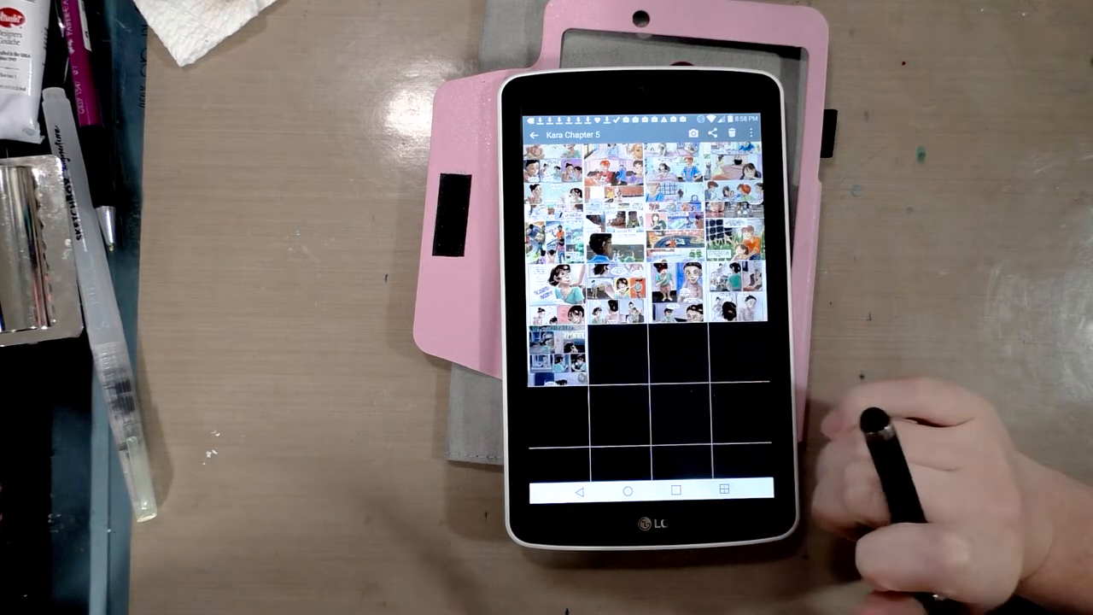
scroll("up", 3)
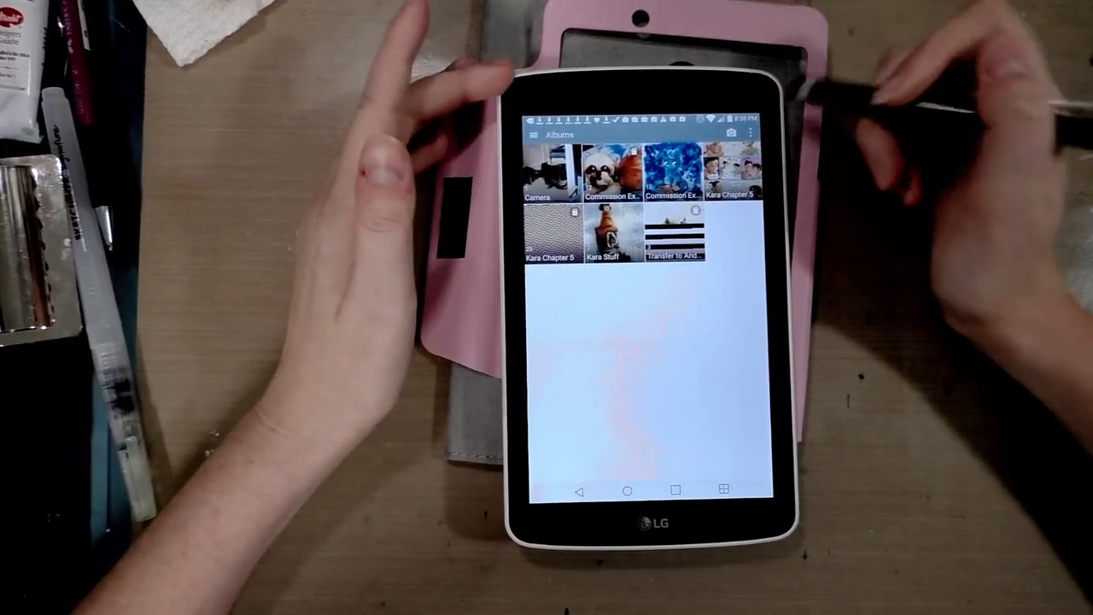
left_click(747, 134)
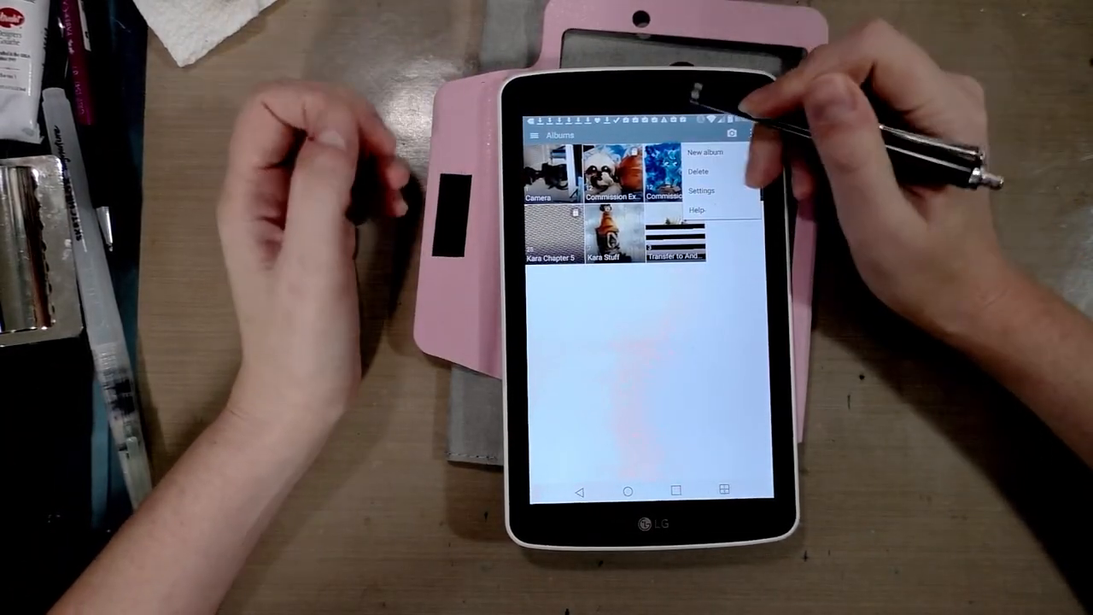